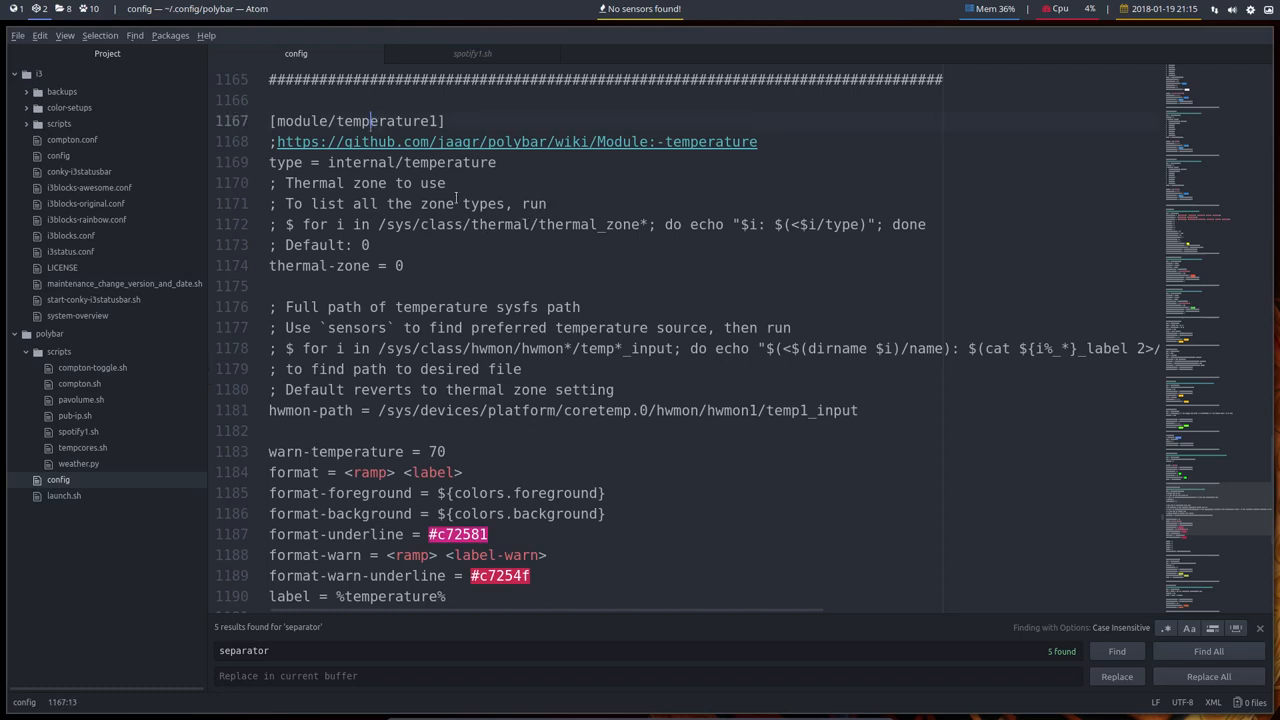
Scroll down the polybar config past the temperature modules to [module/uptime].
scroll("down", 3)
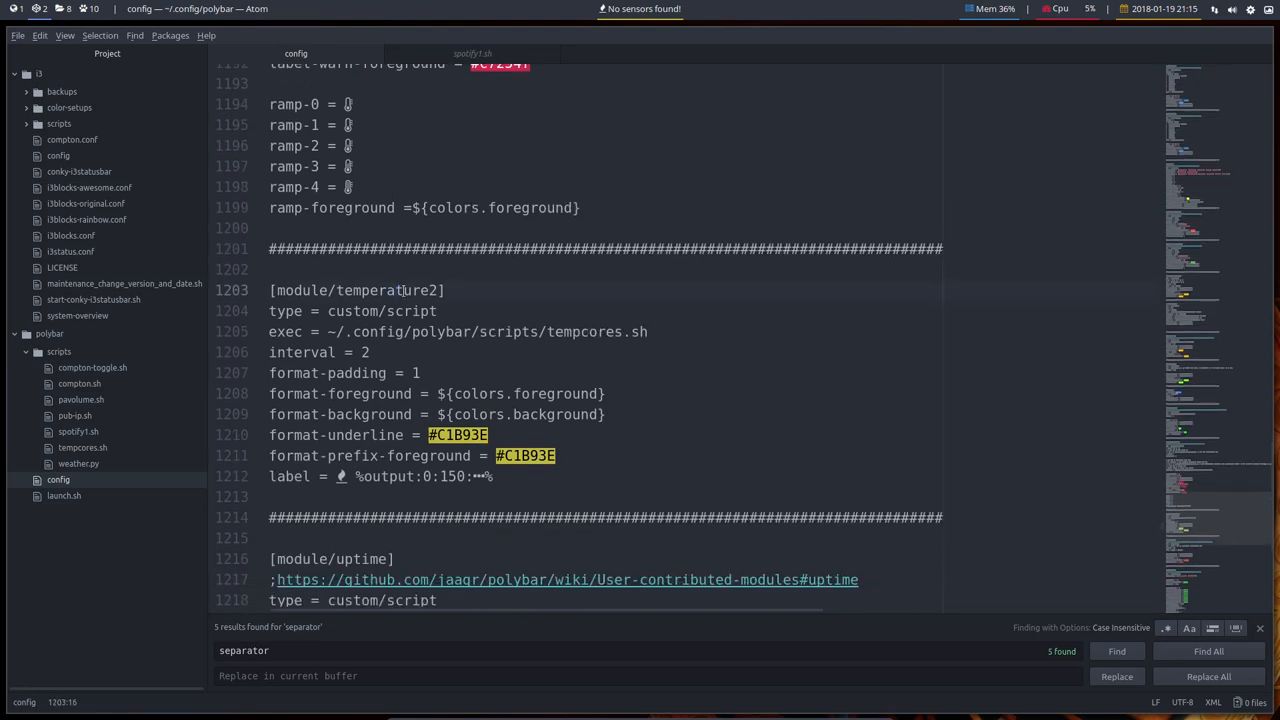
scroll("down", 3)
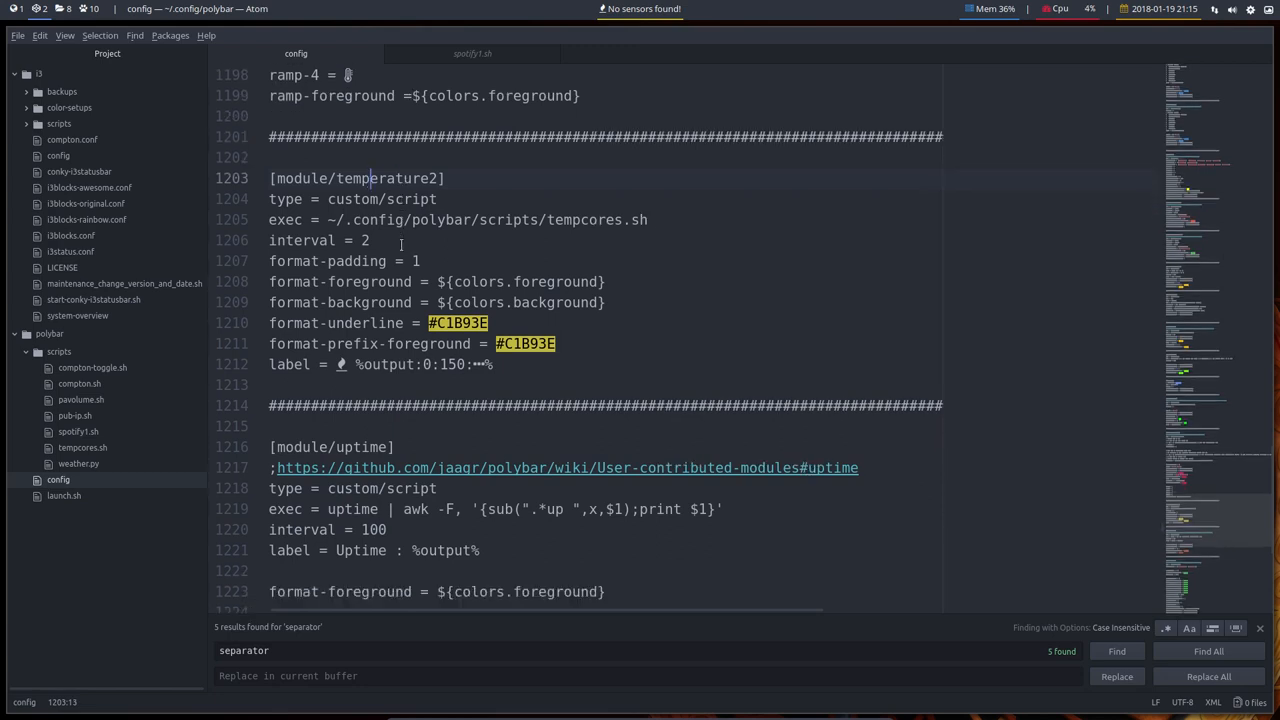
scroll("down", 3)
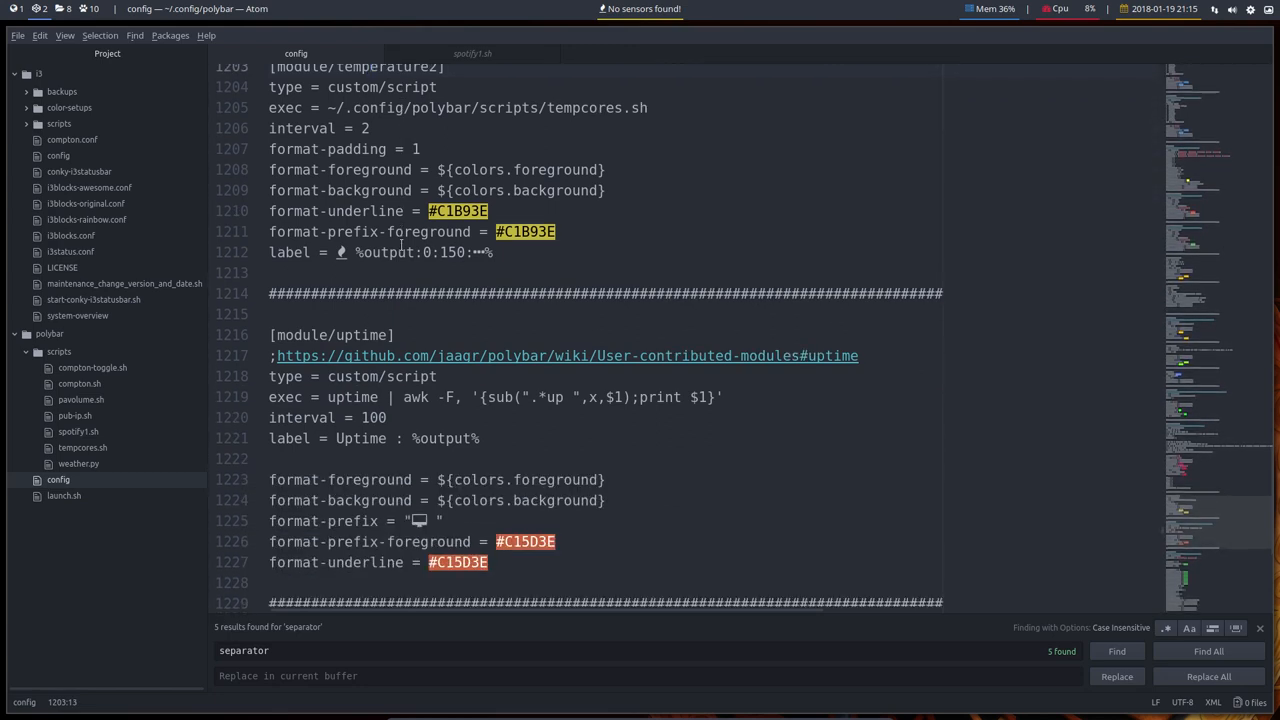
scroll("down", 3)
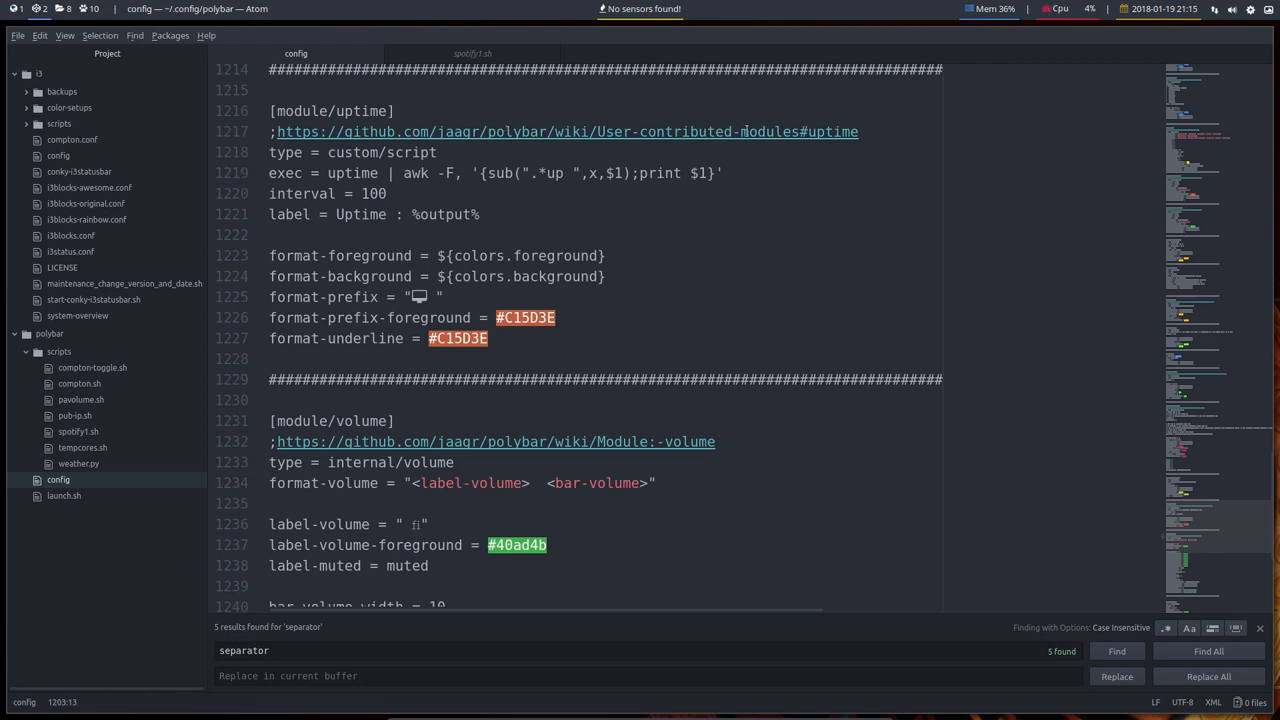
mouse_move(336, 168)
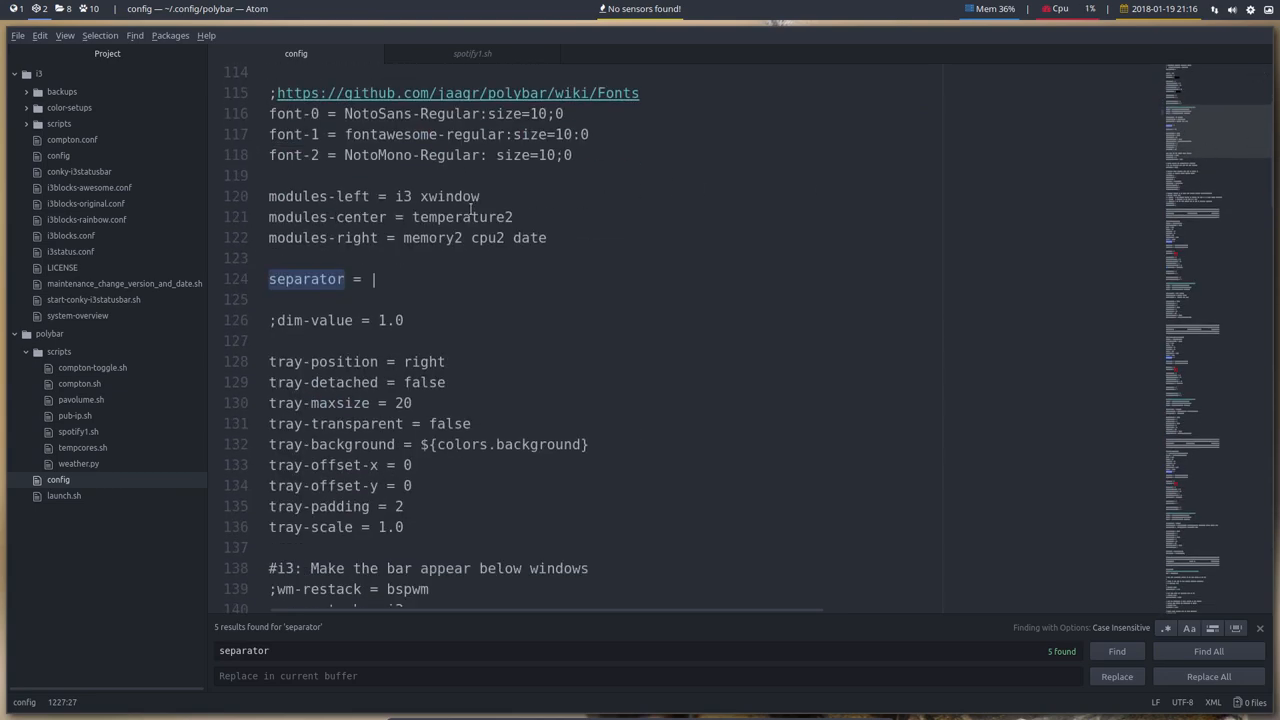
Set modules-center to uptime in place of temperature2.
type("uptim")
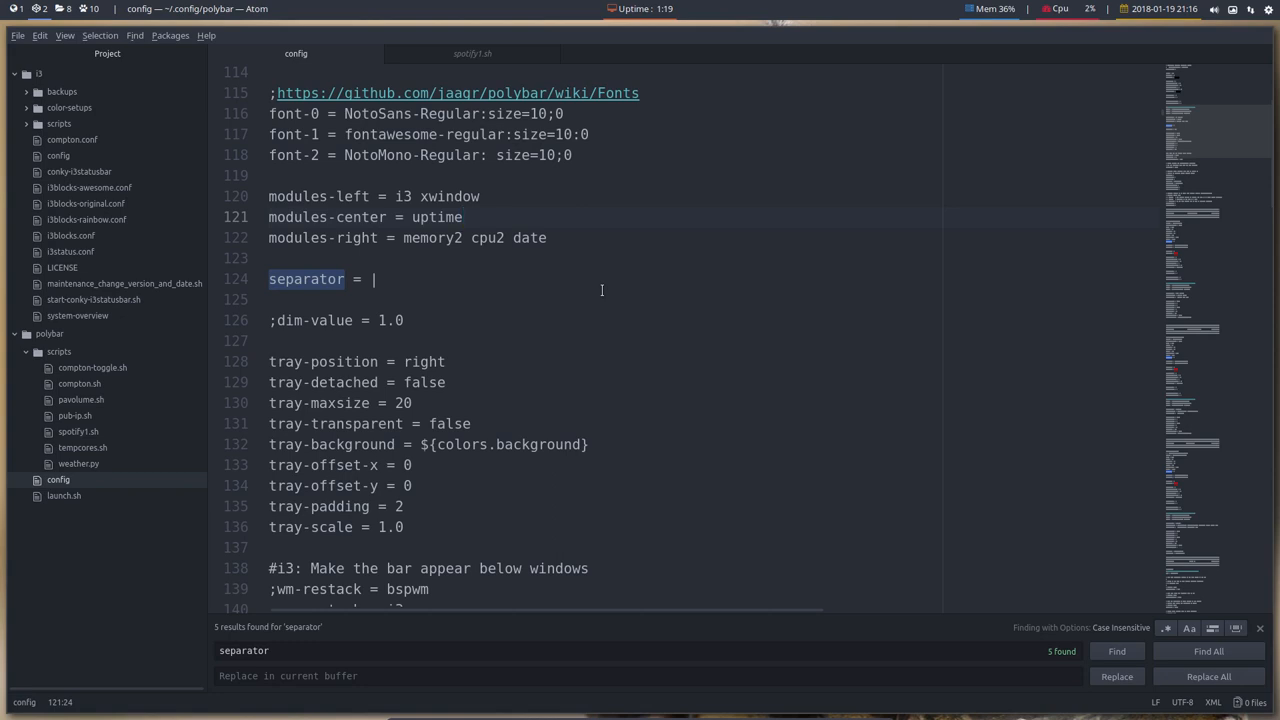
left_click(462, 217)
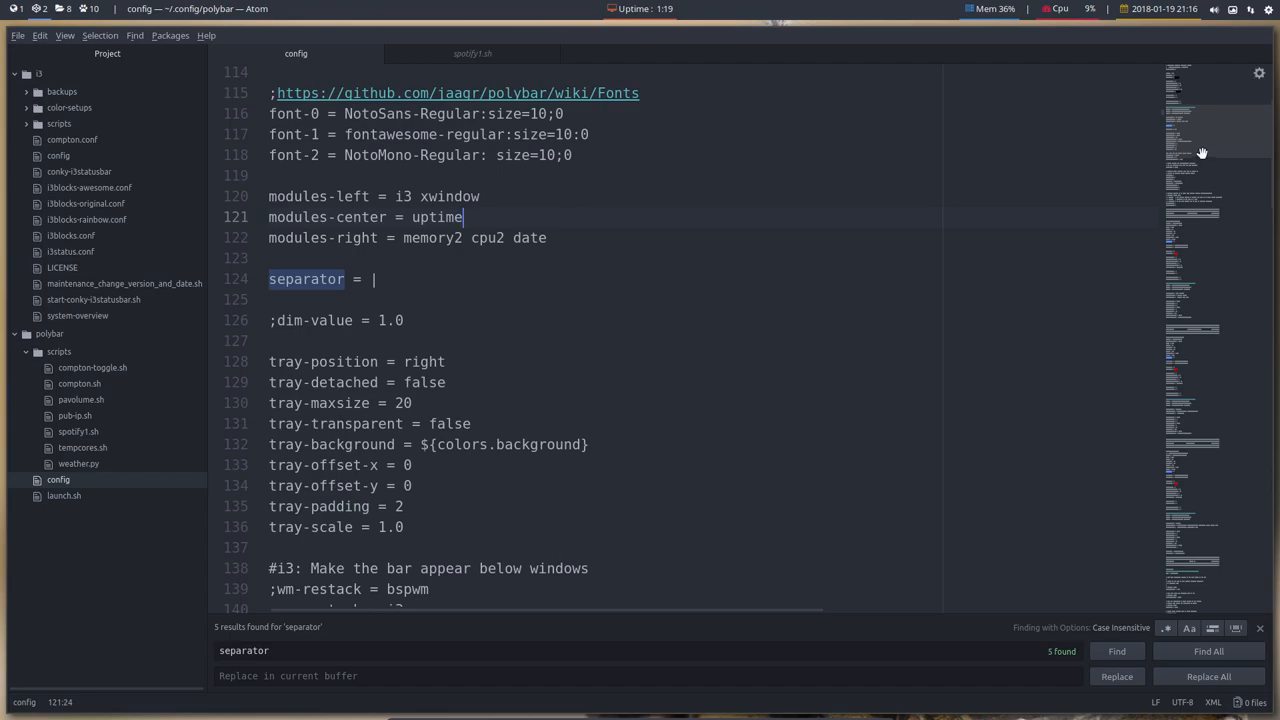
Scroll back down to the [module/uptime] section and its label line.
scroll("down", 3)
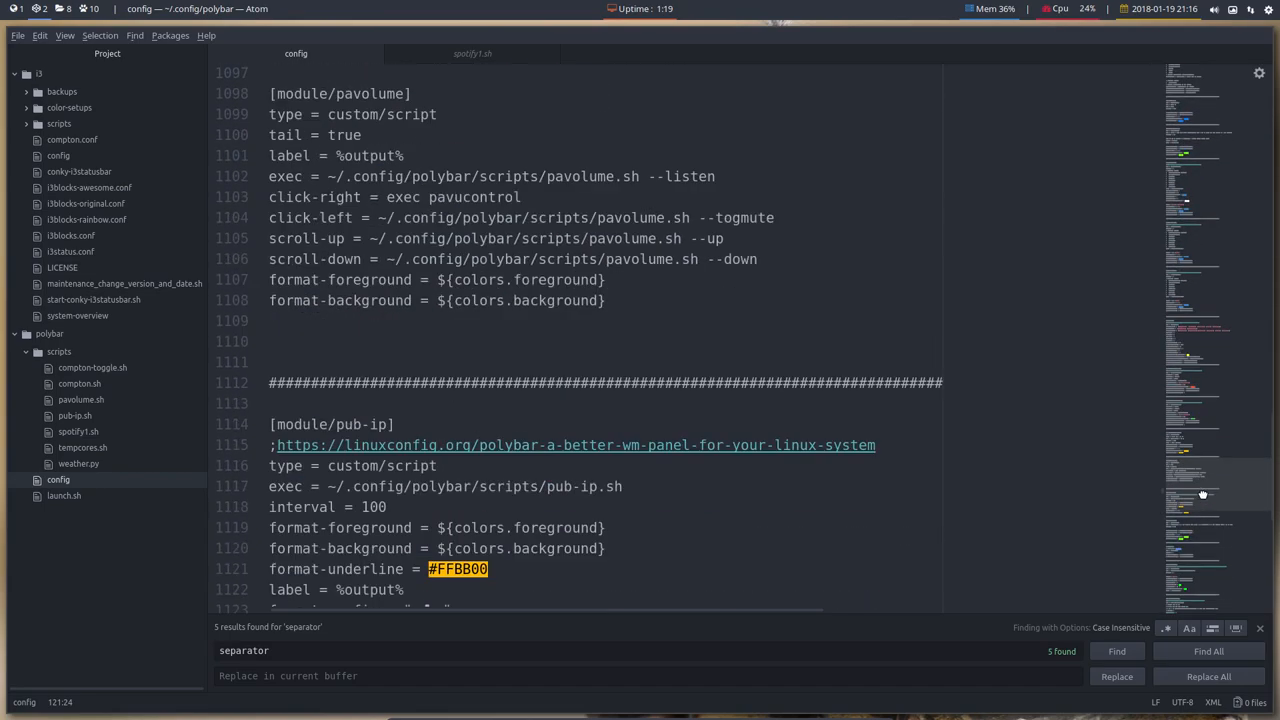
scroll("down", 3)
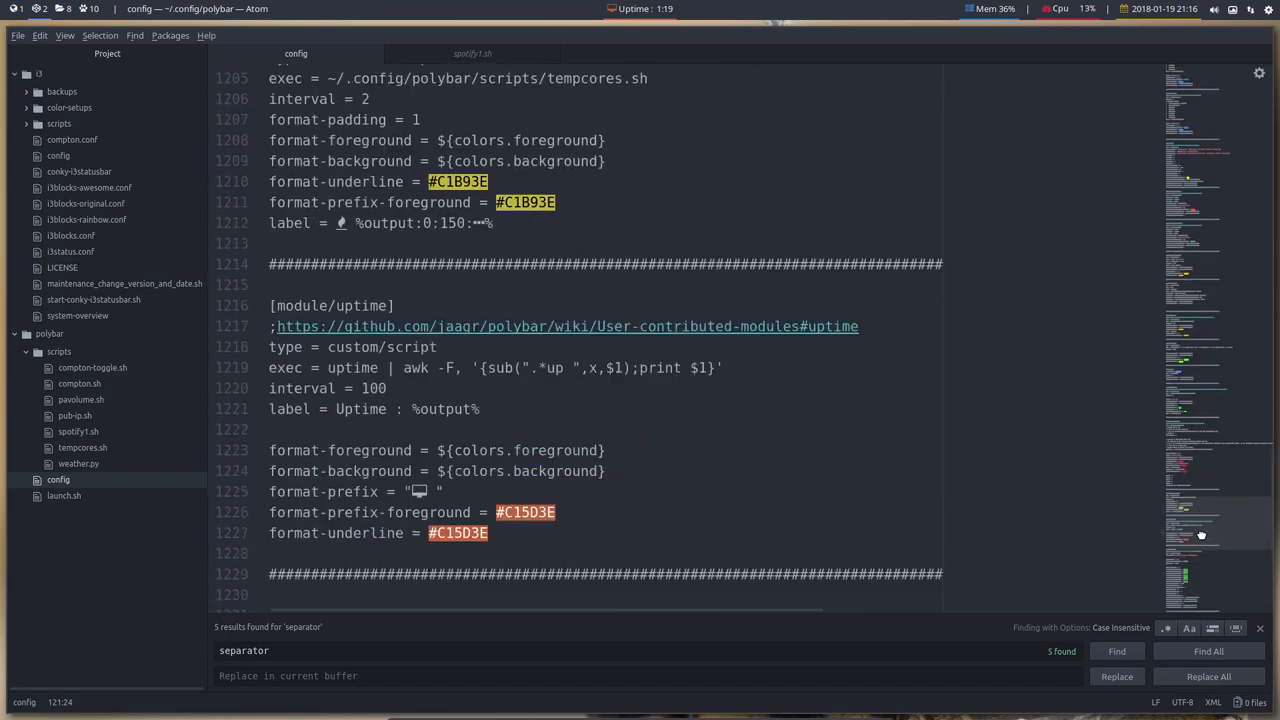
scroll("down", 3)
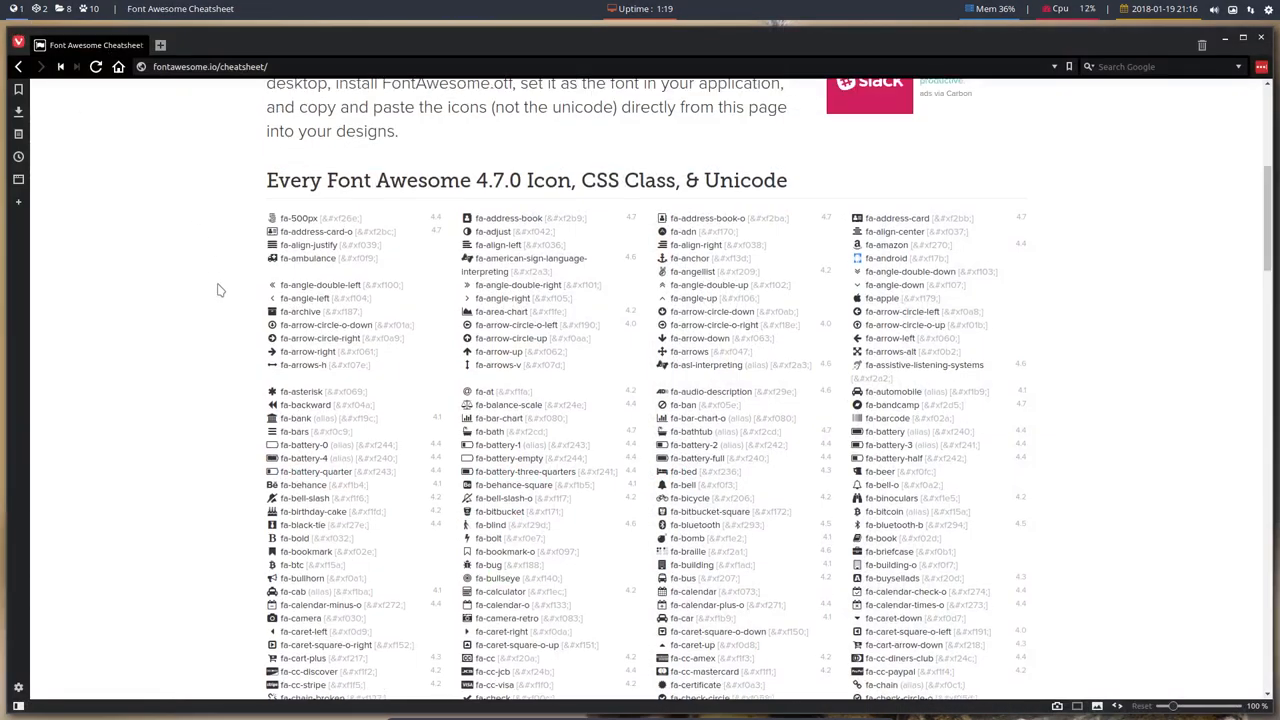
scroll("up", 3)
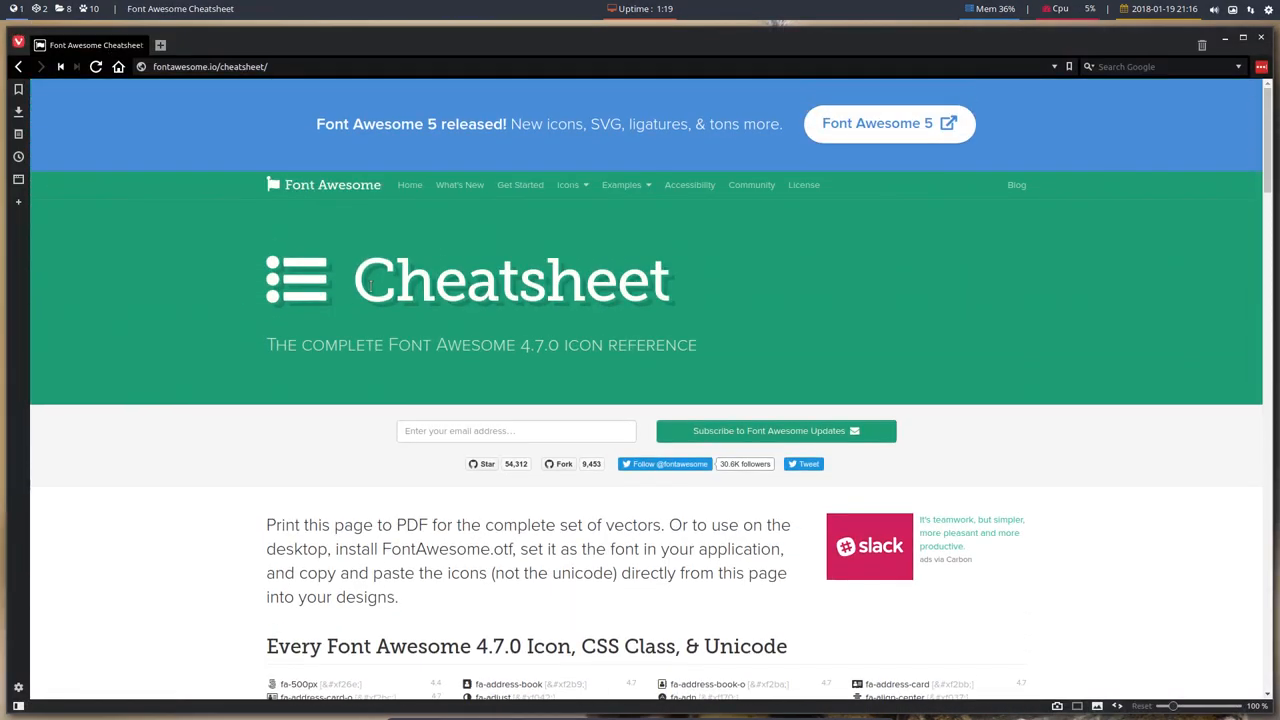
scroll("down", 3)
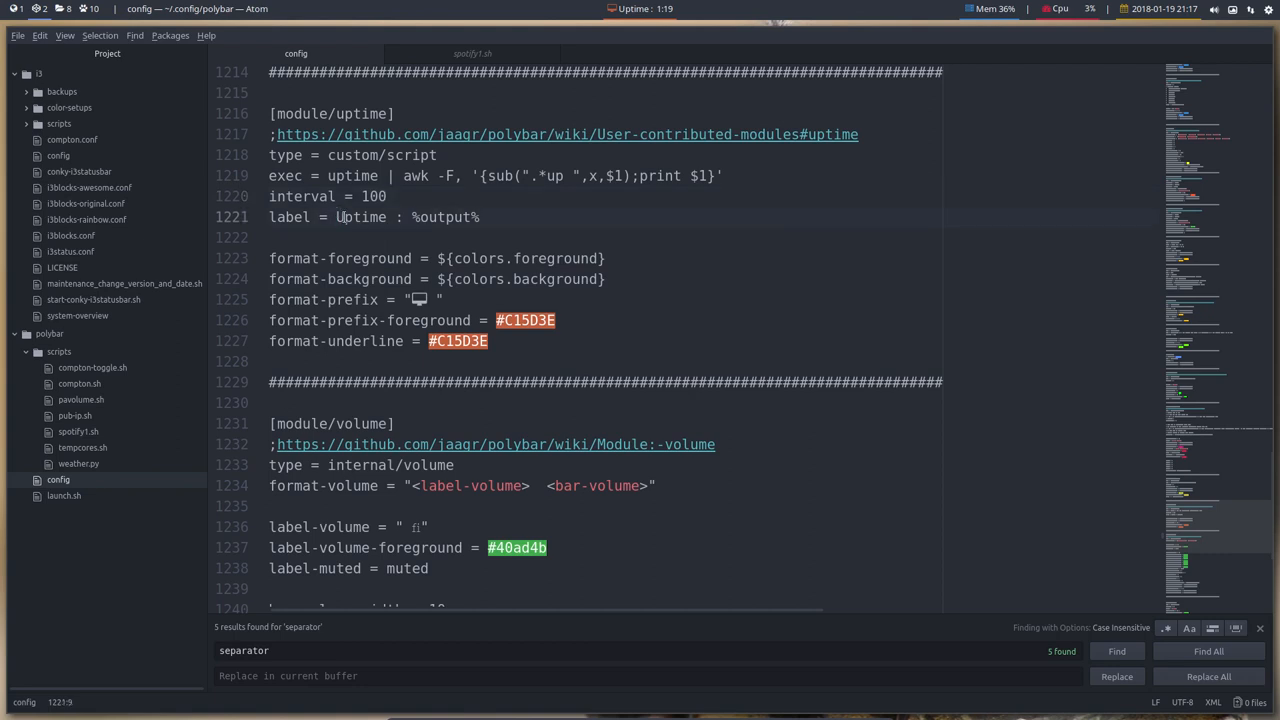
Fix the misspelt 'Uptiime' label back to 'Uptime : %output%'.
left_click(368, 225)
type("i")
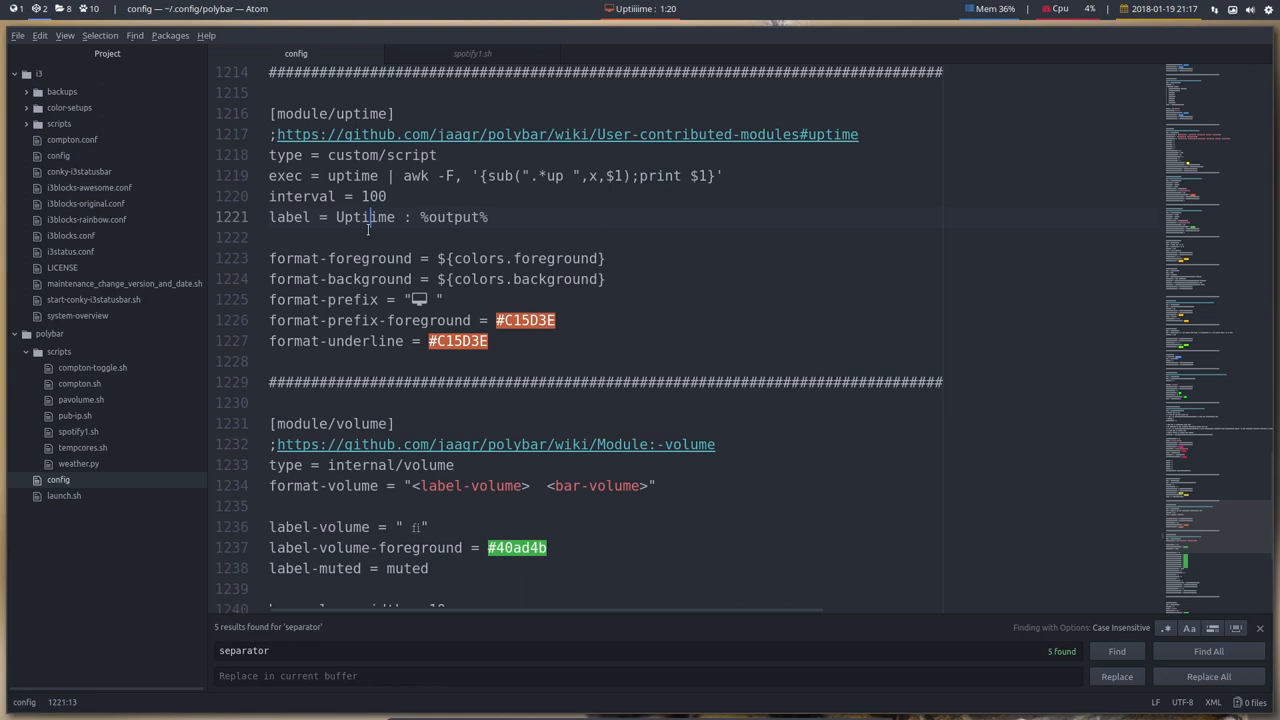
key("backspace")
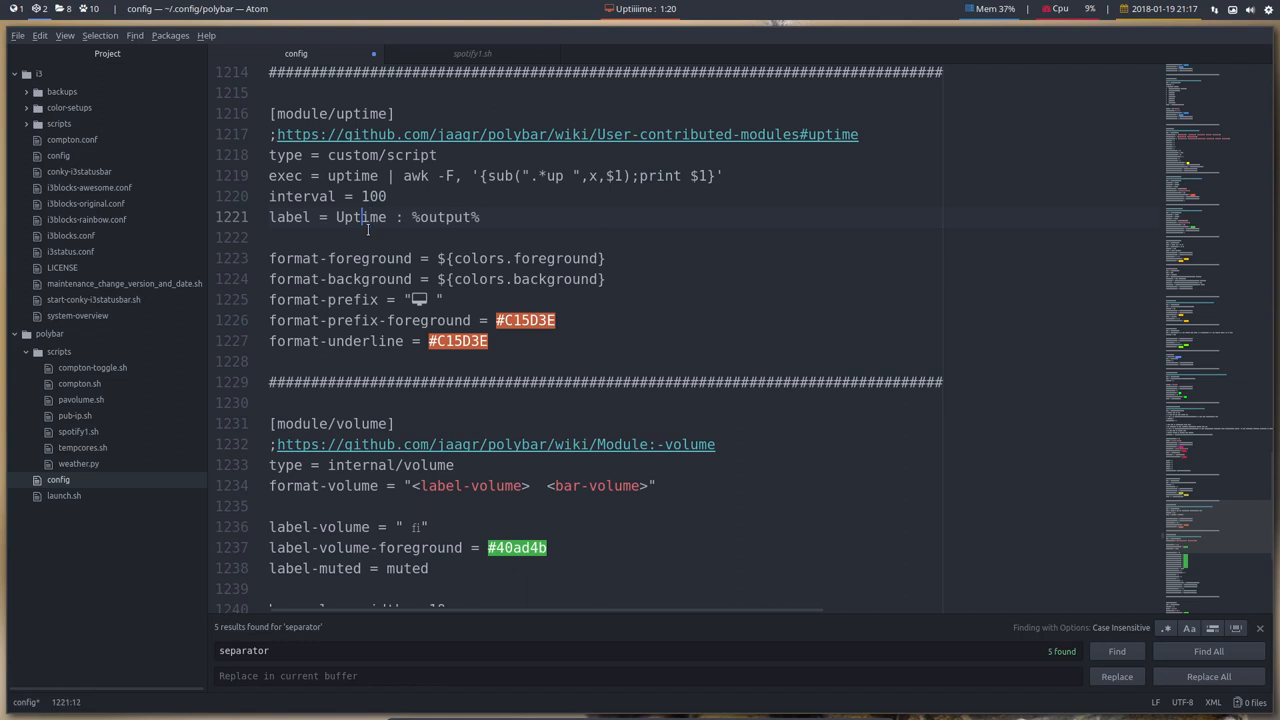